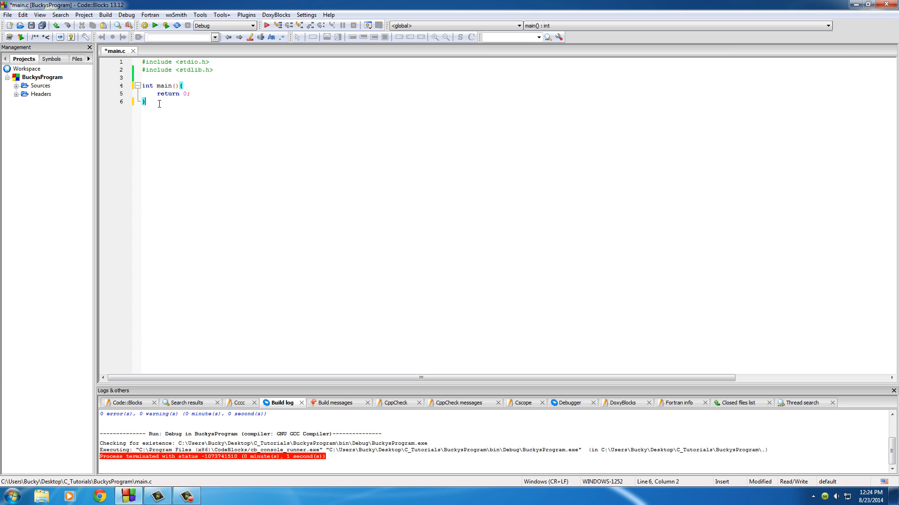
Step: Write void passByValue(int i){ i = 99; return; } below main
key(enter)
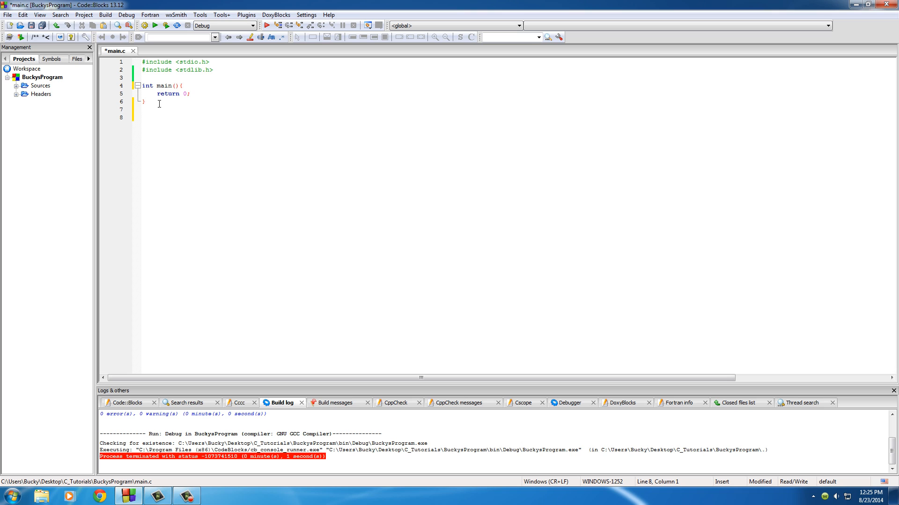
click(142, 117)
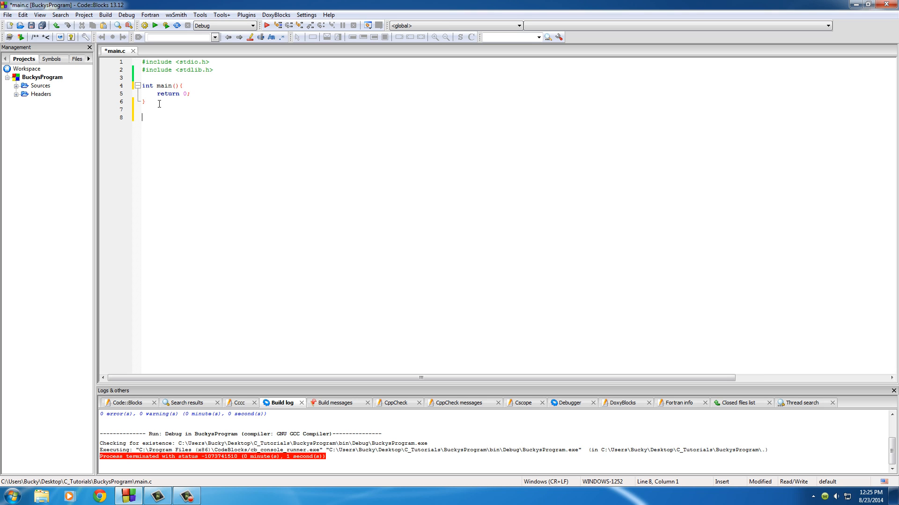
text(void)
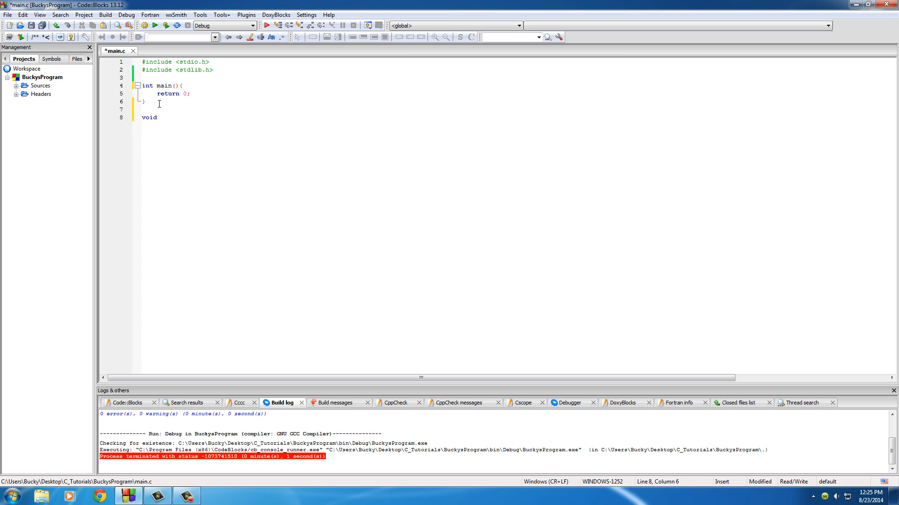
text(passByValue(){)
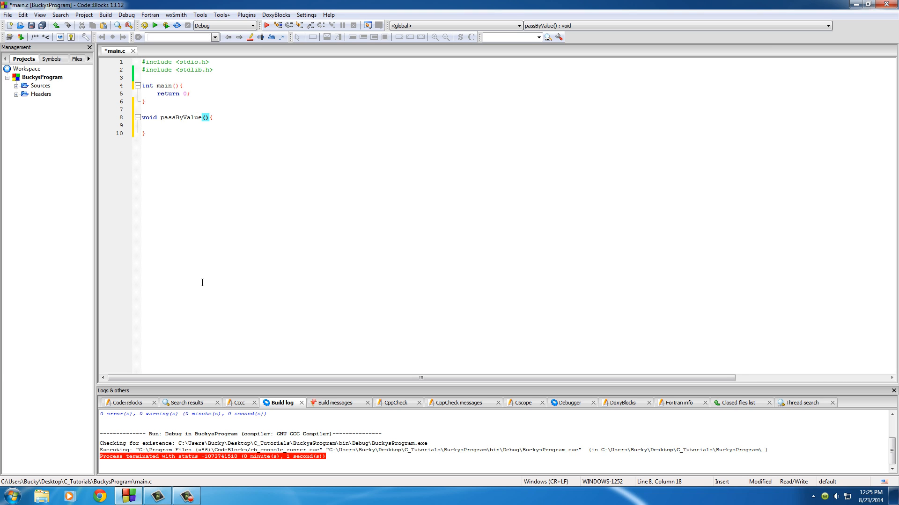
text(int)
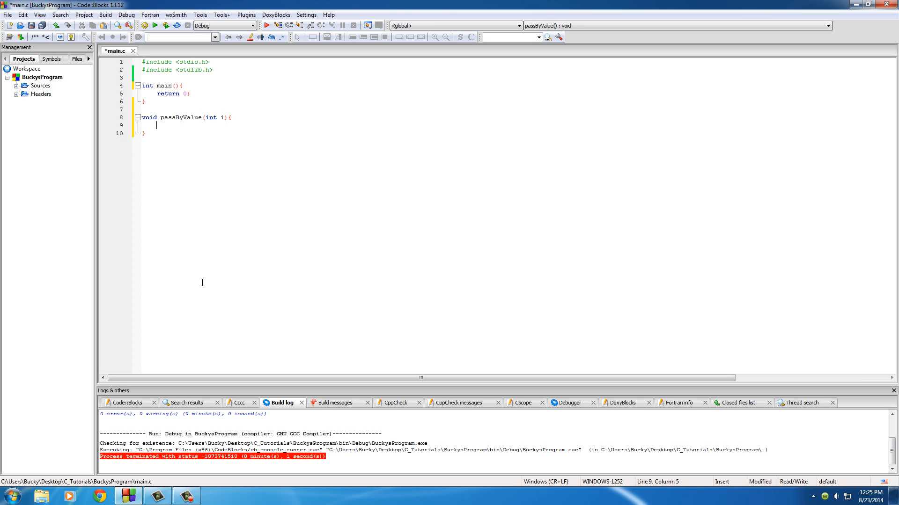
text(i)
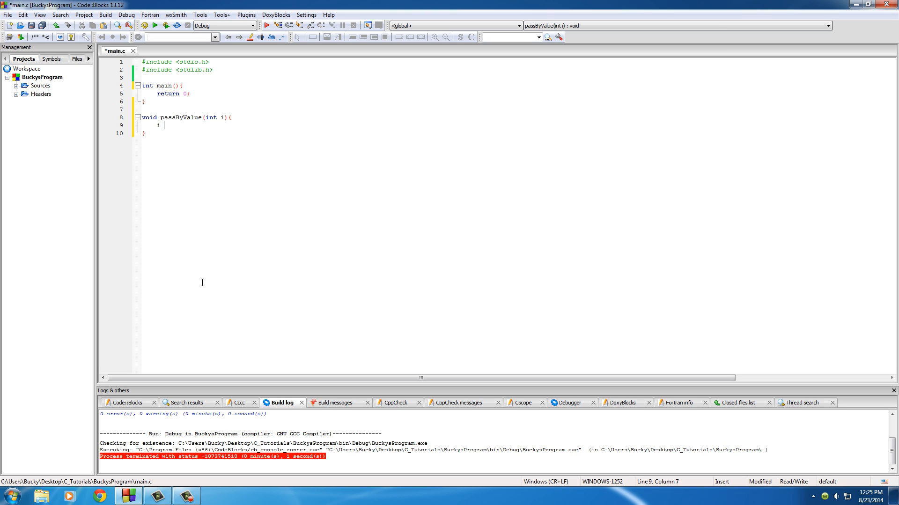
text(= 99;)
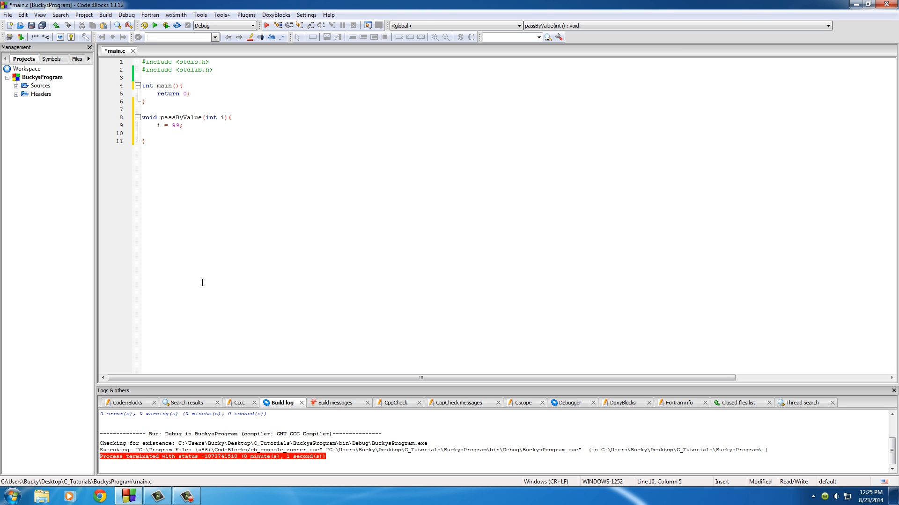
text(ret)
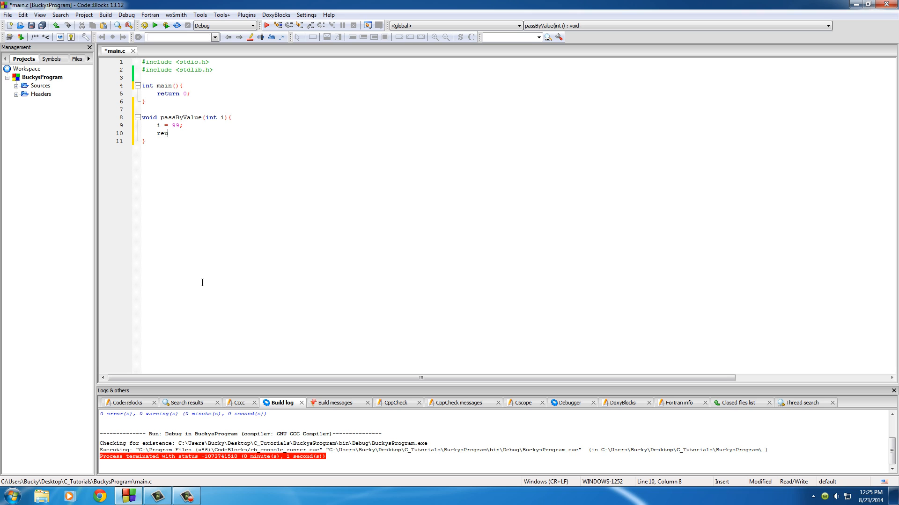
text(turn;)
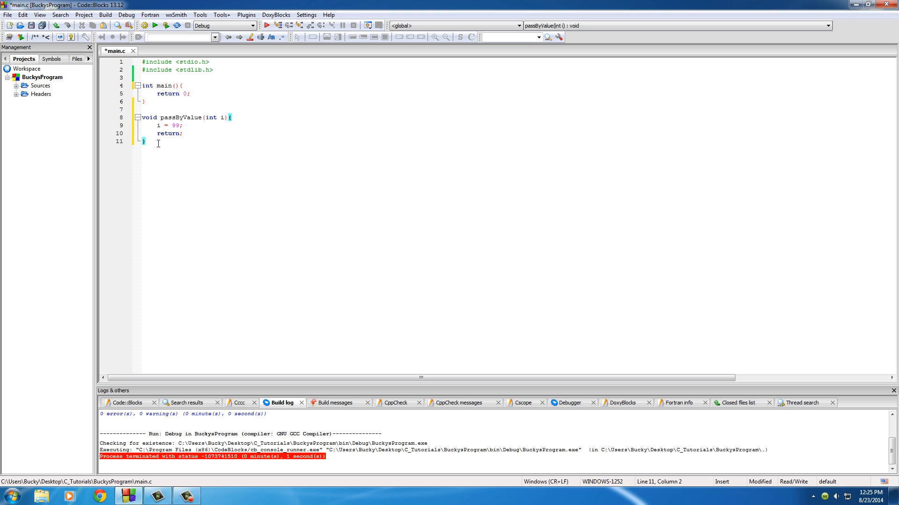
Step: Start passByAddress with the signature void passByAddress(int *i){
text(void)
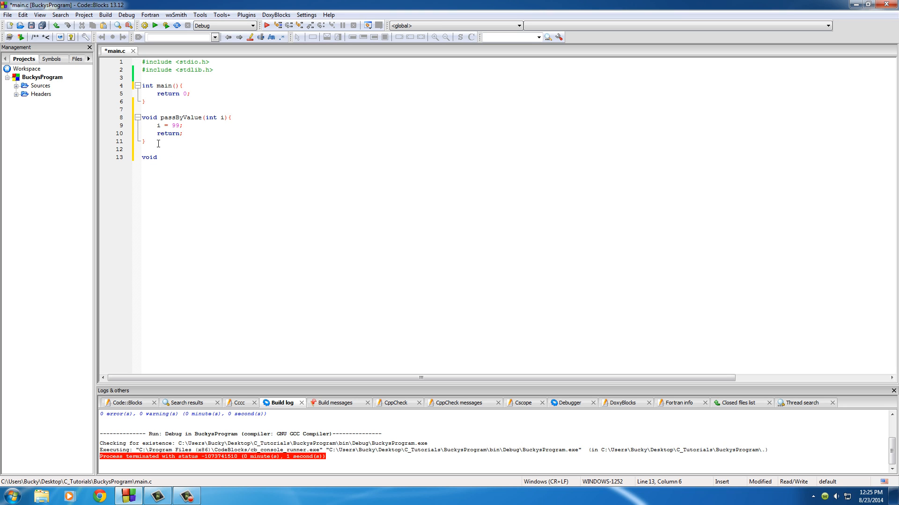
text(passByAd)
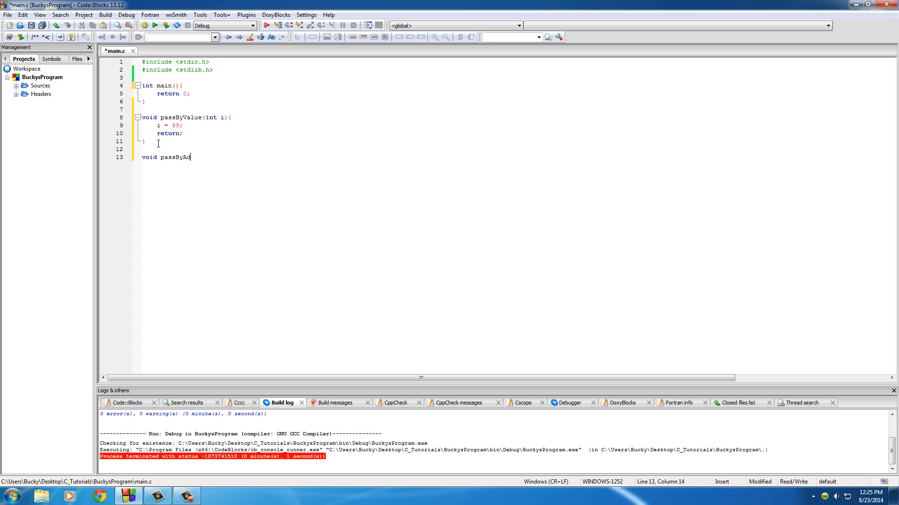
text(dress)
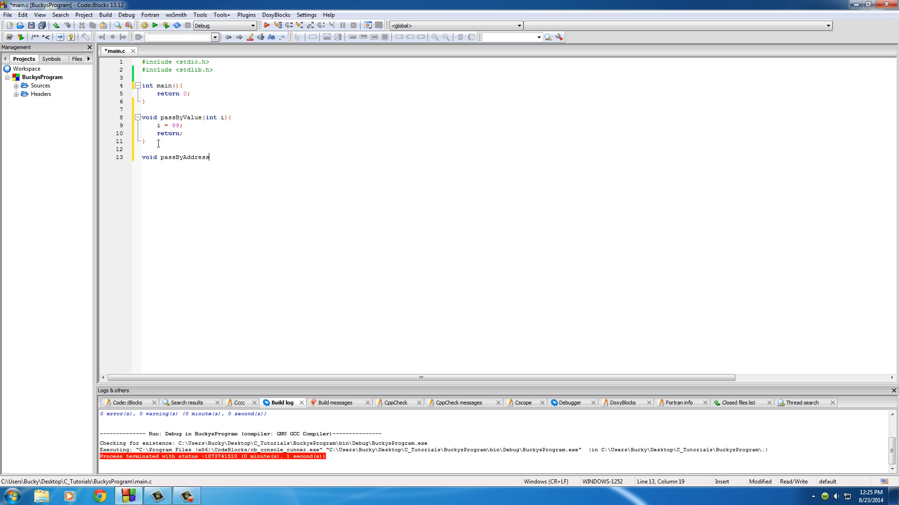
text((int ))
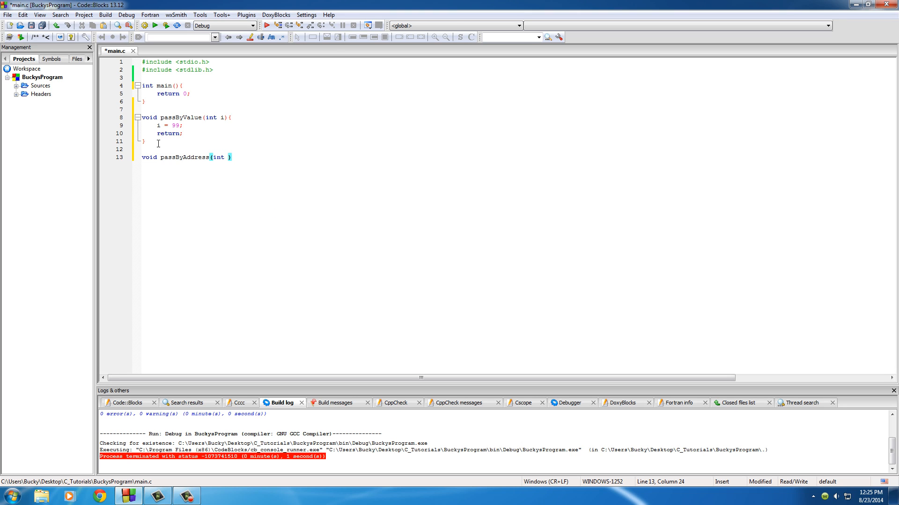
text(*)
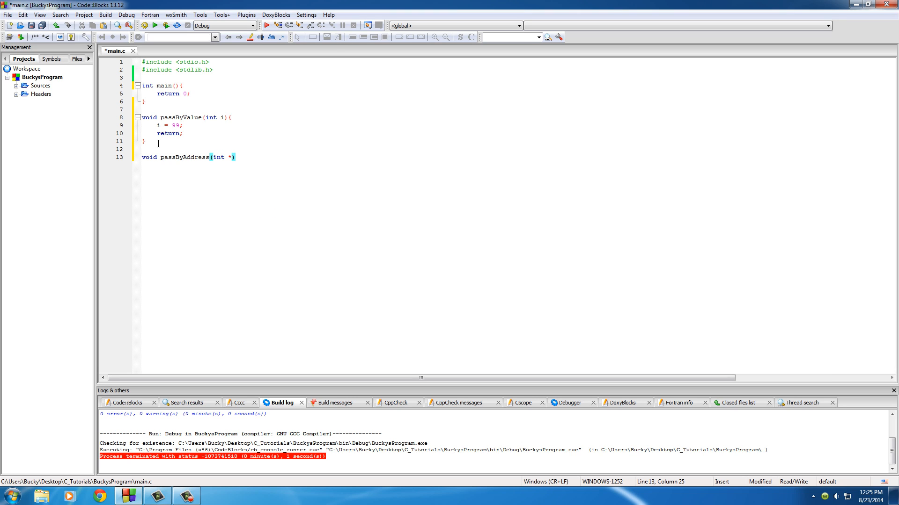
text(i){)
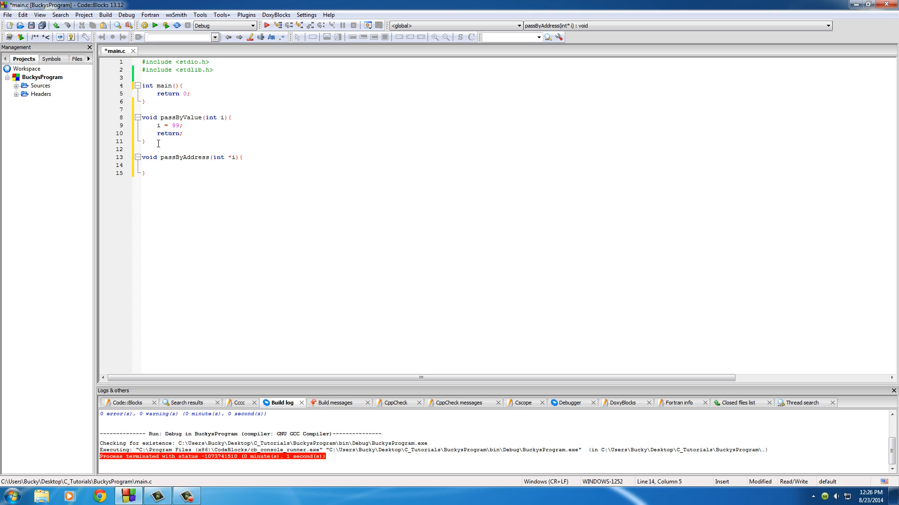
Step: Fill the body with *i = 64; and return; to finish passByAddress
text(*)
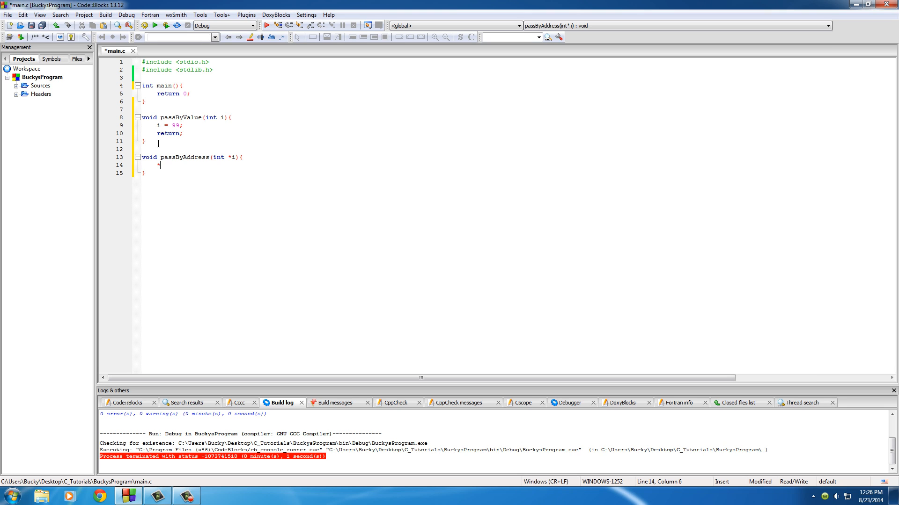
text(i)
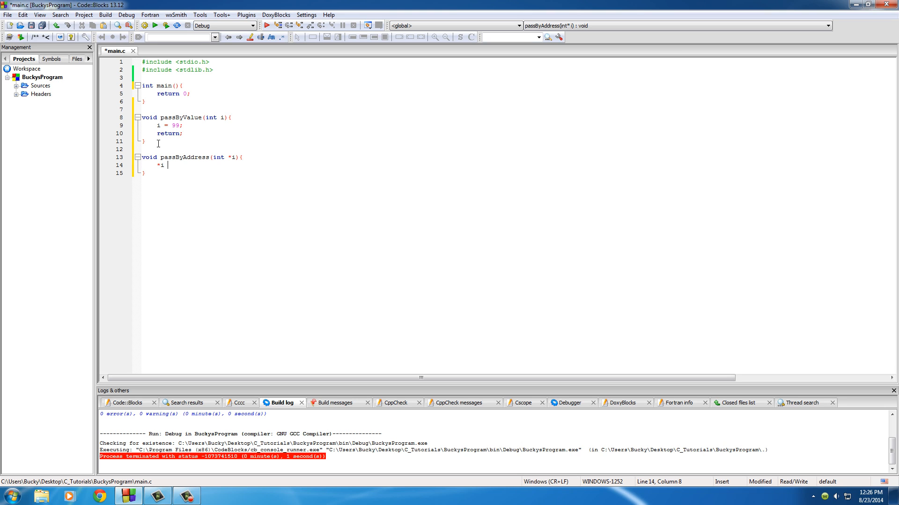
text(=)
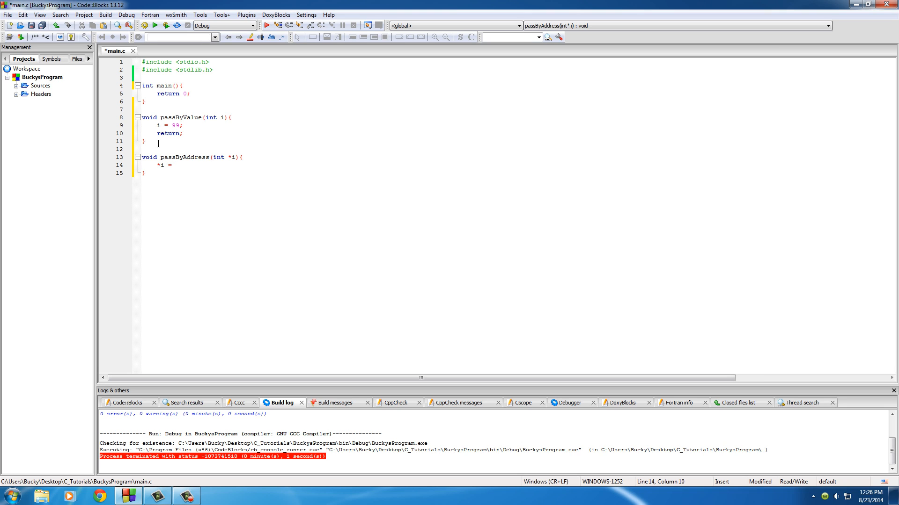
text(64;)
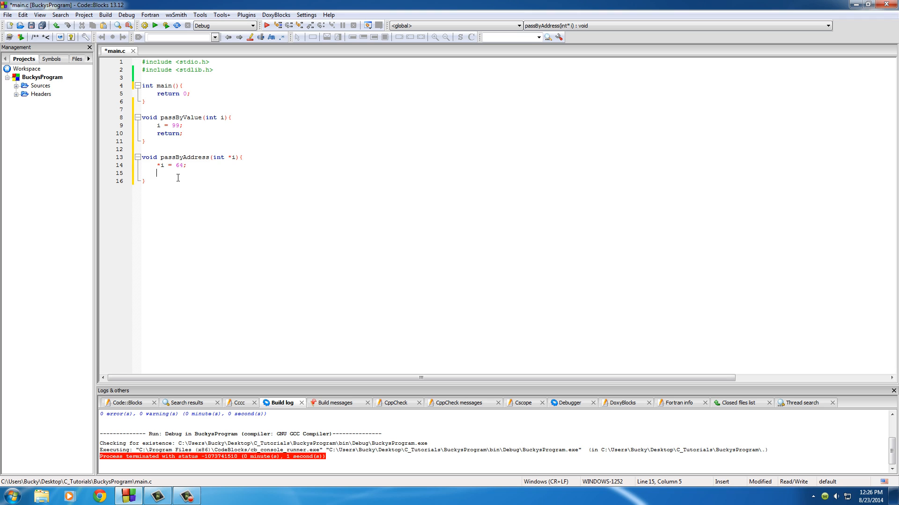
text(ret)
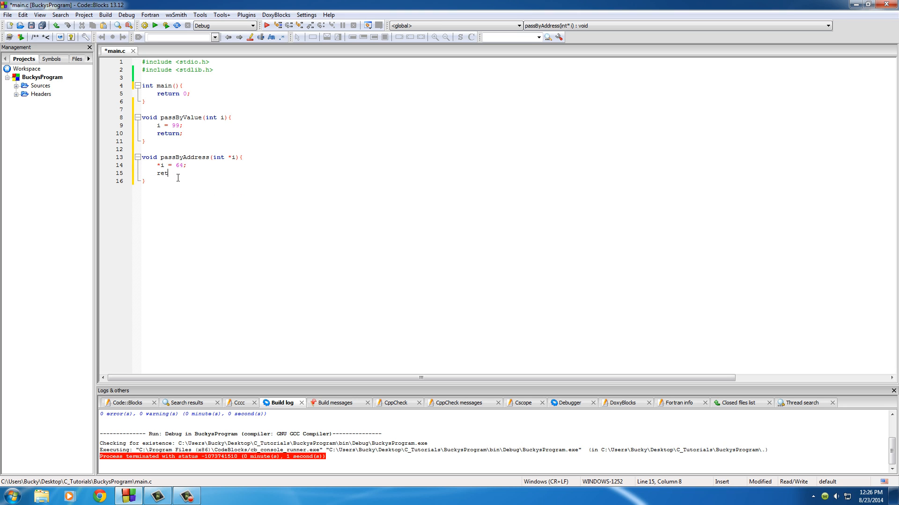
text(urn;)
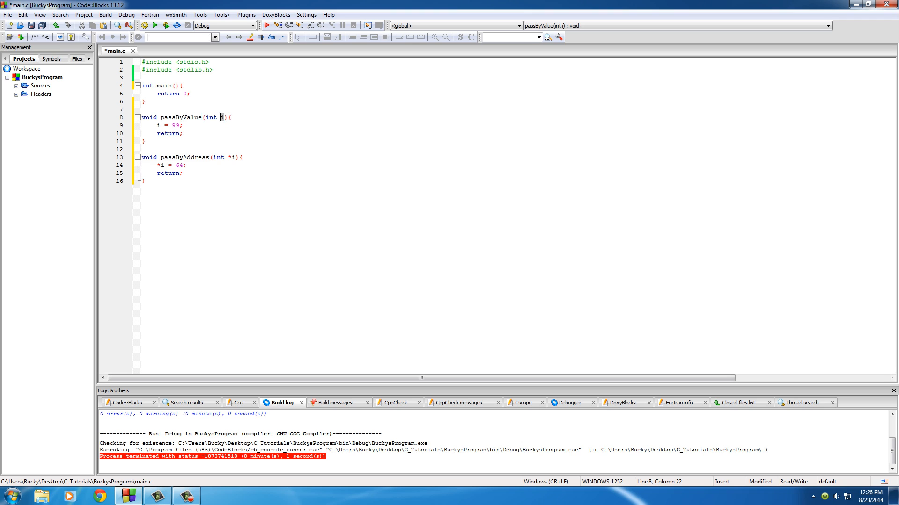
click(232, 157)
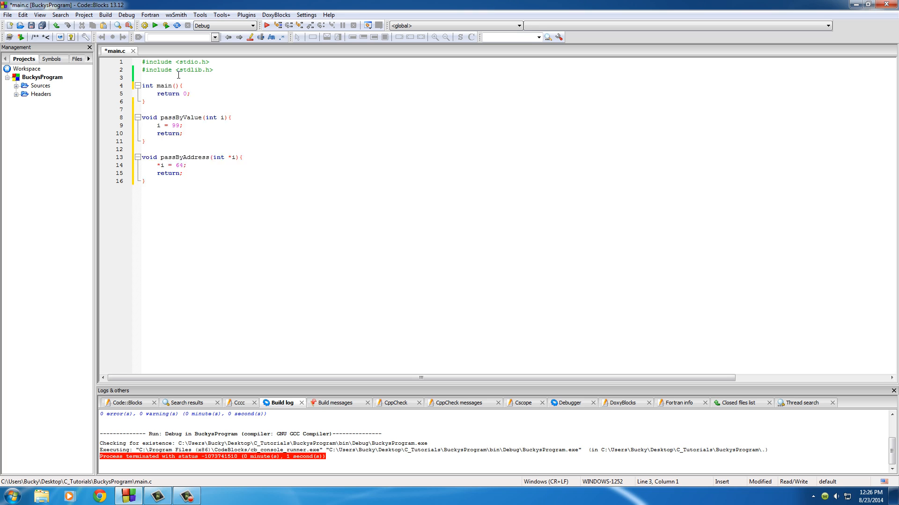
Step: Add prototypes void passByValue(int i); and void passByAddress(int *i); above main
text(void passByValue(int i);)
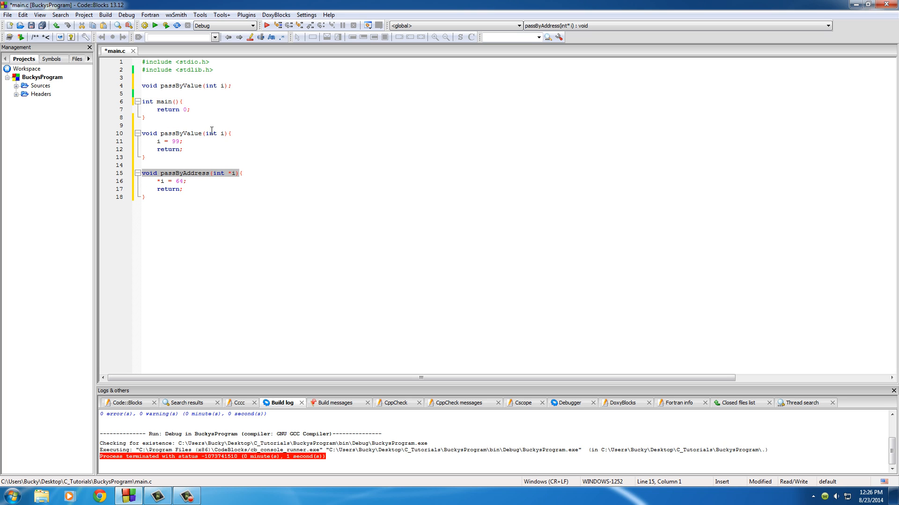
text(void passByAddress(int *i);)
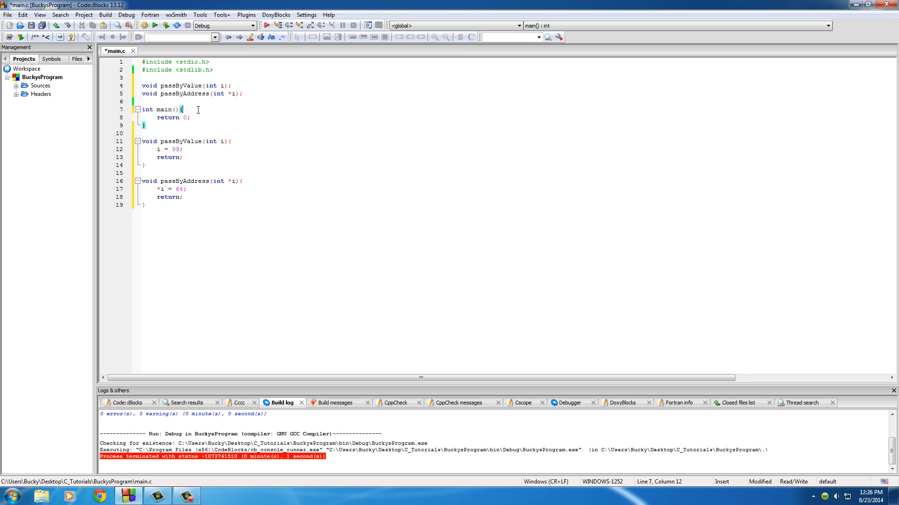
Step: Declare int tuna = 20; at the top of main
key(enter)
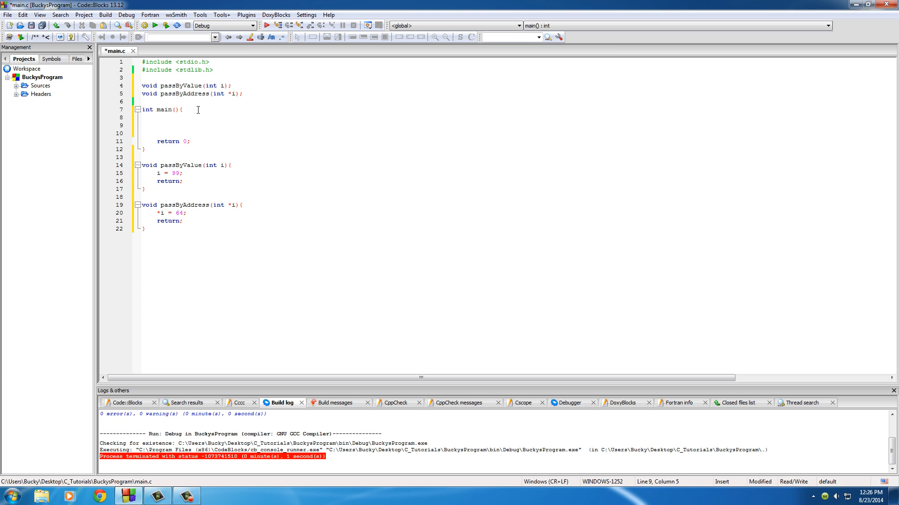
click(156, 125)
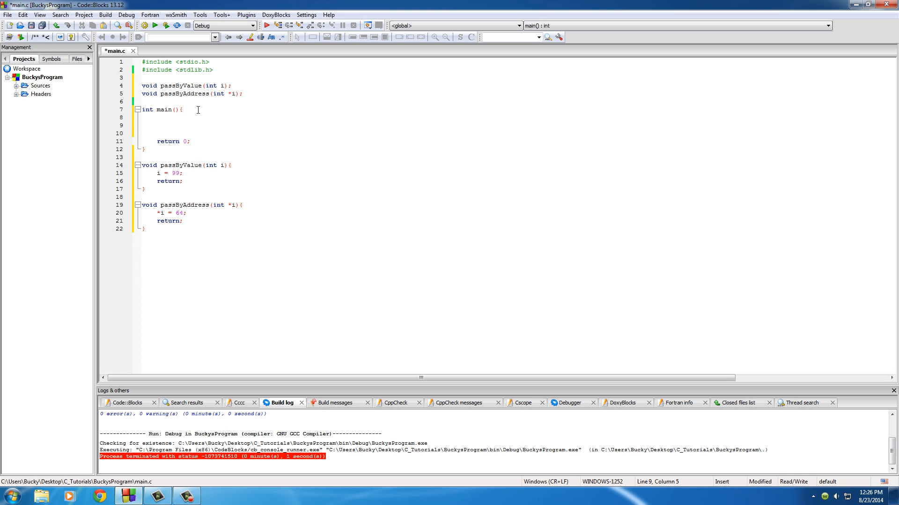
text(int tuna = 20)
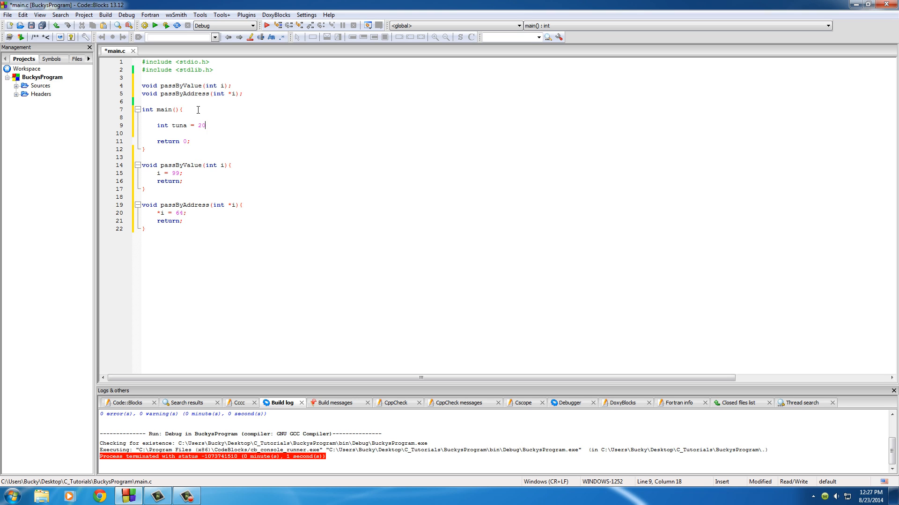
text(;)
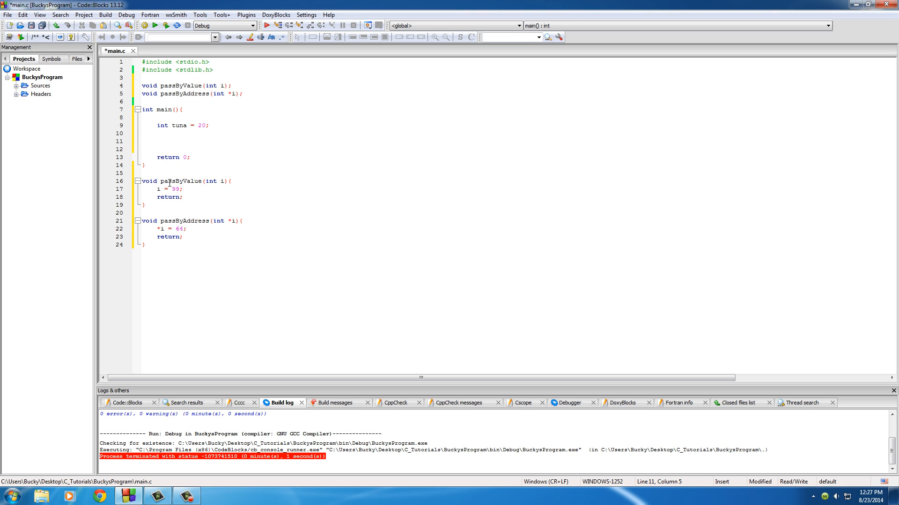
Step: Call passByValue(tuna); then printf "Passing by value, tuna is now %d\n" with tuna
text(passByValue)
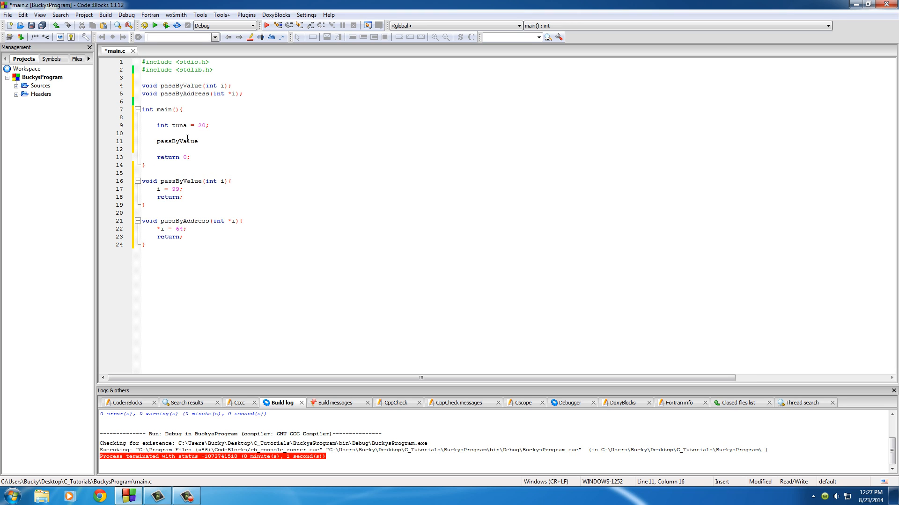
text(())
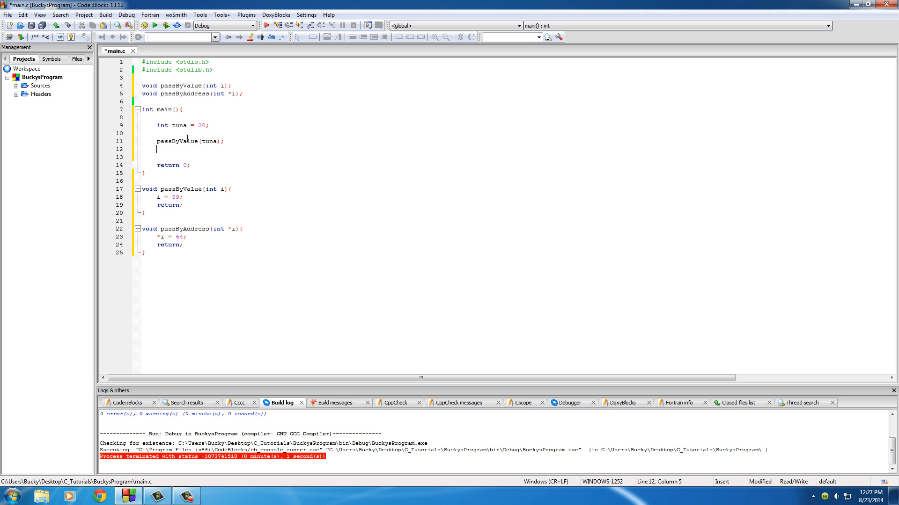
text(printf()
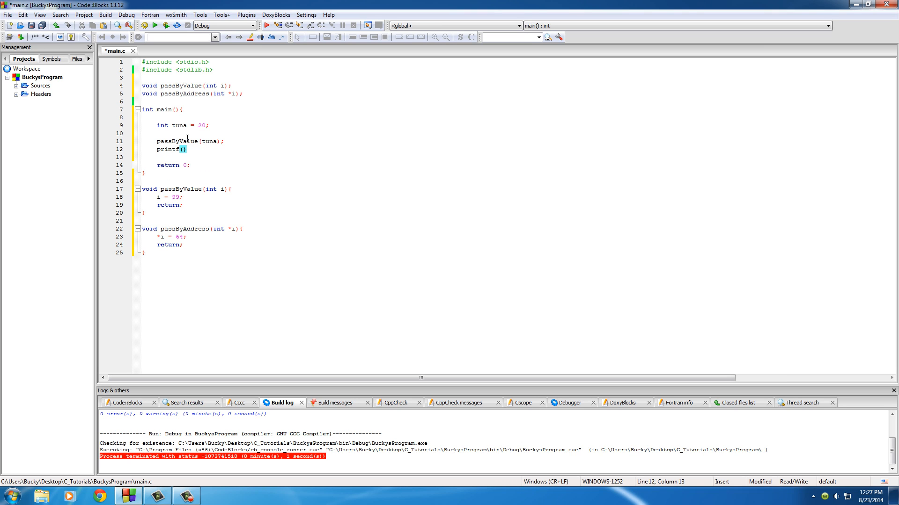
text(")
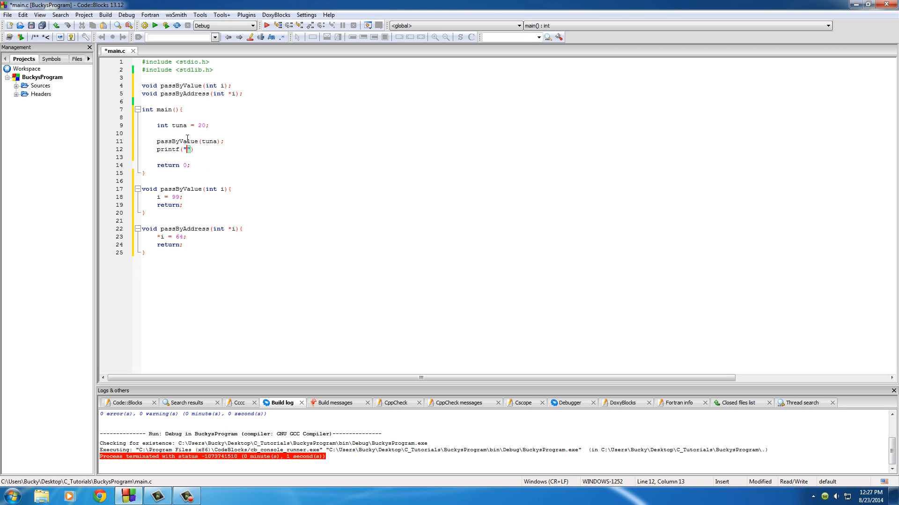
text(Passing by)
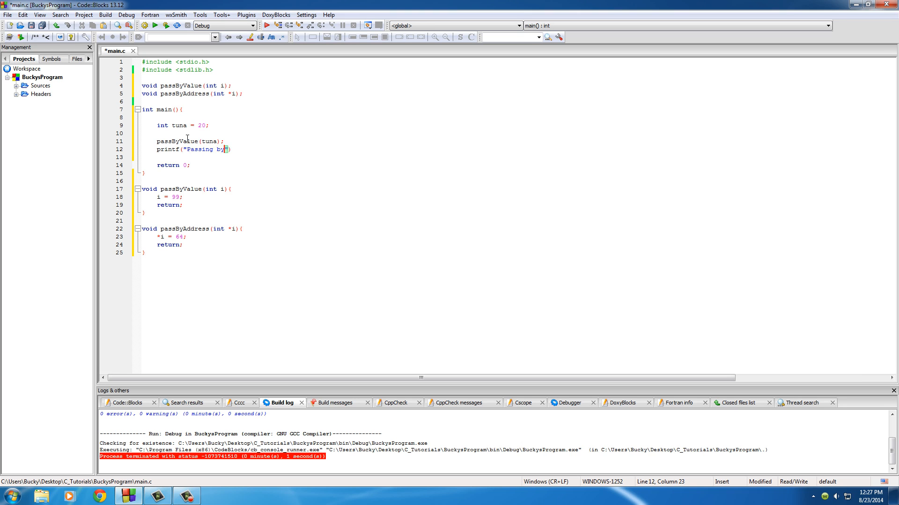
text(value, tuna is now %d\n)
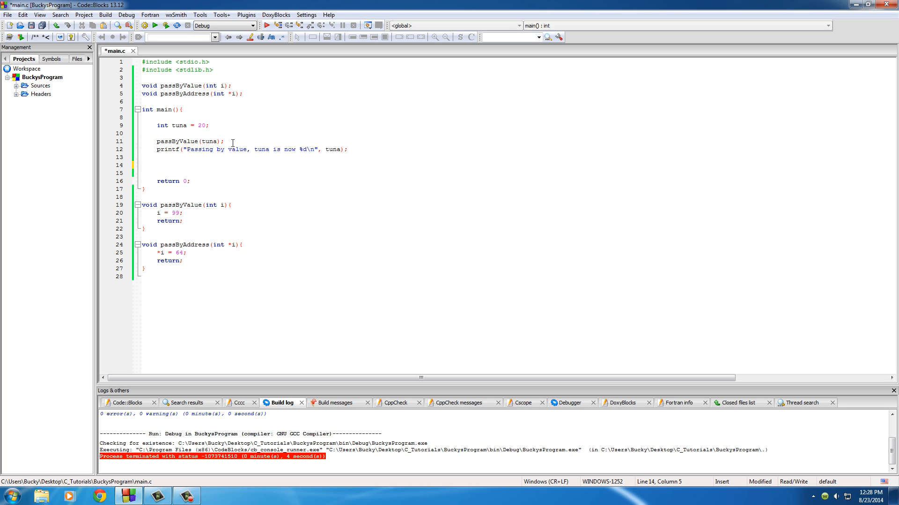
Step: Call passByAddress(&tuna); then add the printf "Passing by address, tuna is now %d\n" with tuna
text(passByAddress()
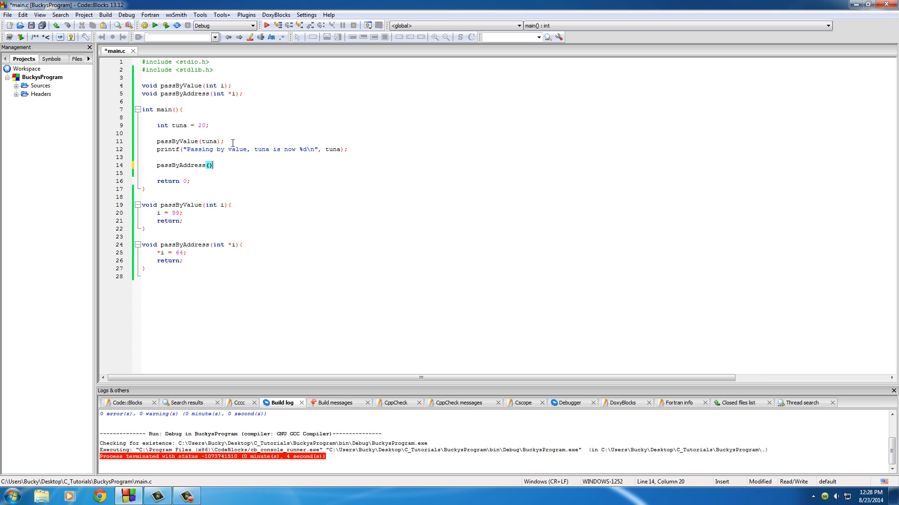
text(;)
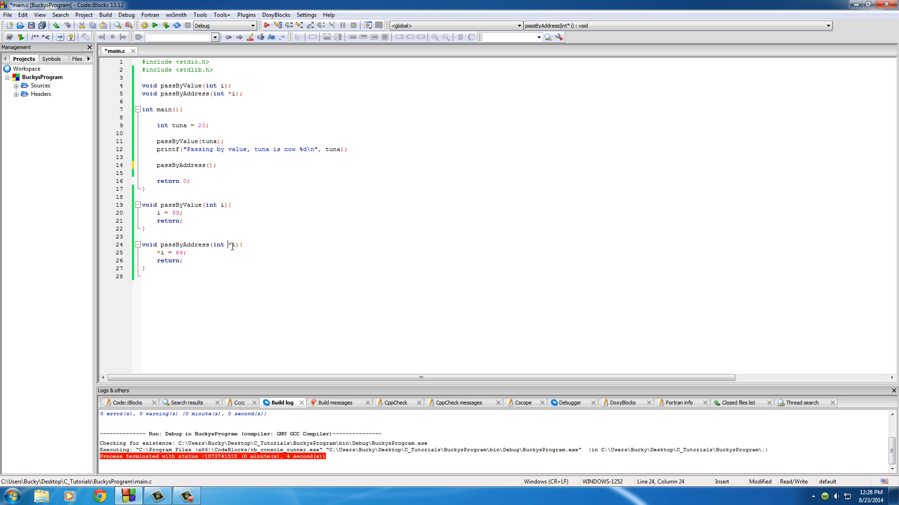
click(208, 165)
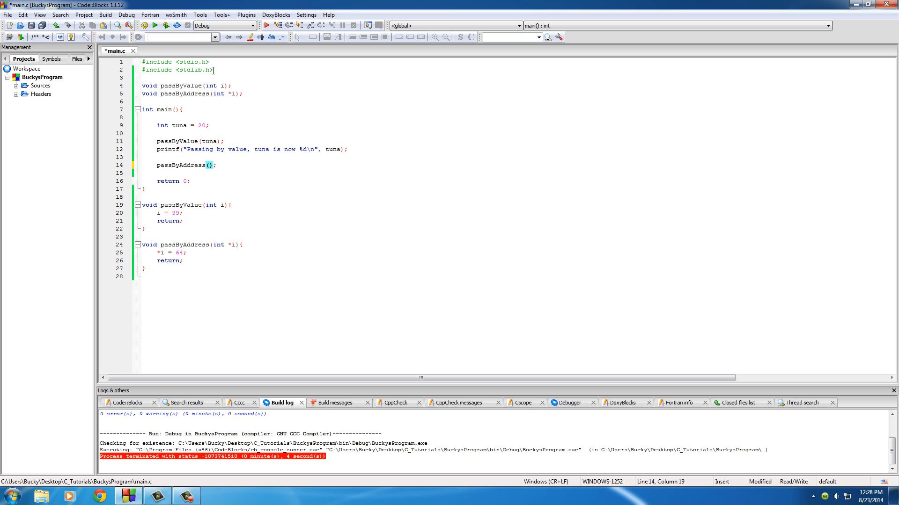
text(&tuna)
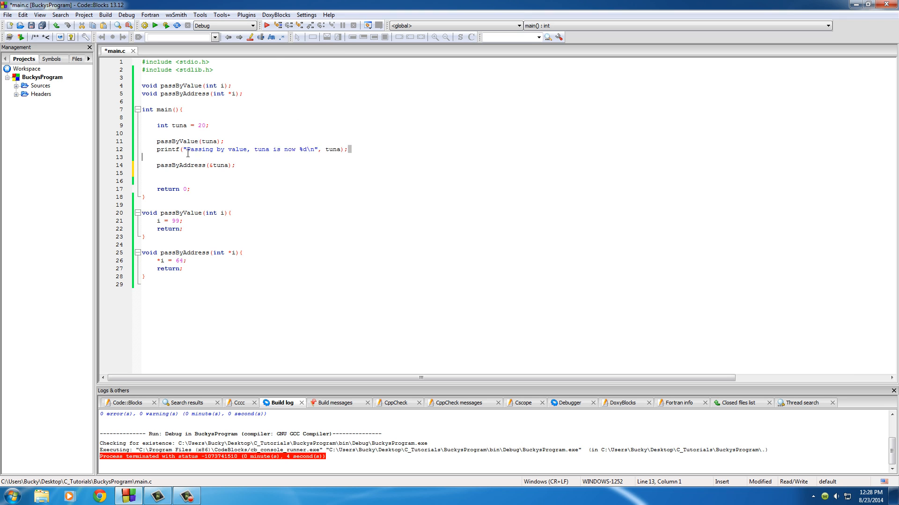
text(printf("Passing by value, tuna is now %d\n", tuna);)
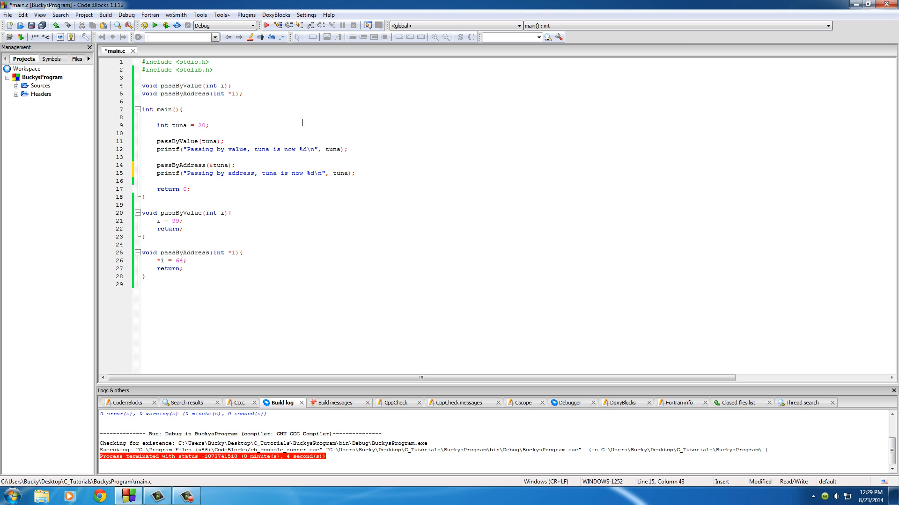
click(191, 125)
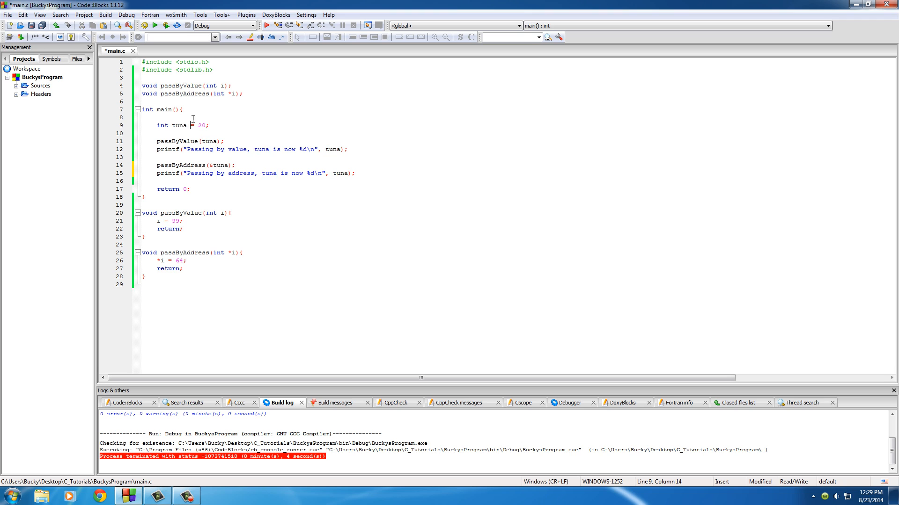
click(183, 109)
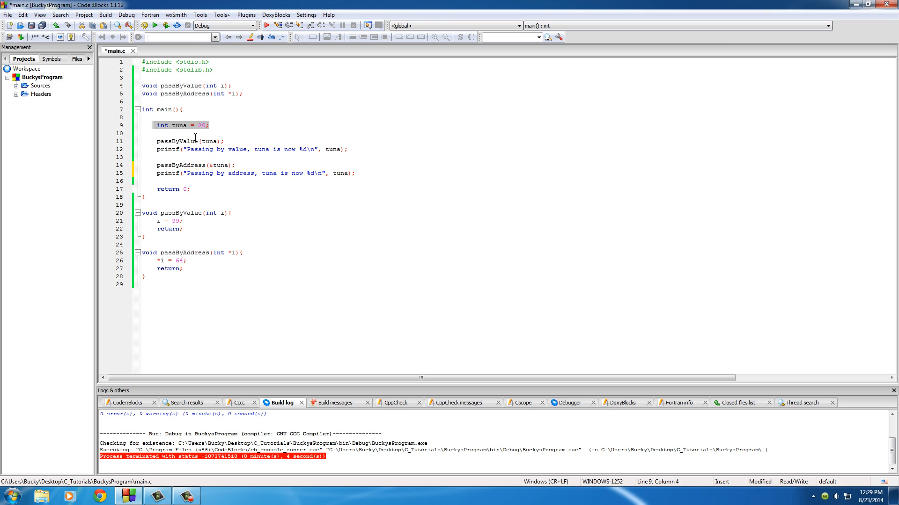
click(188, 141)
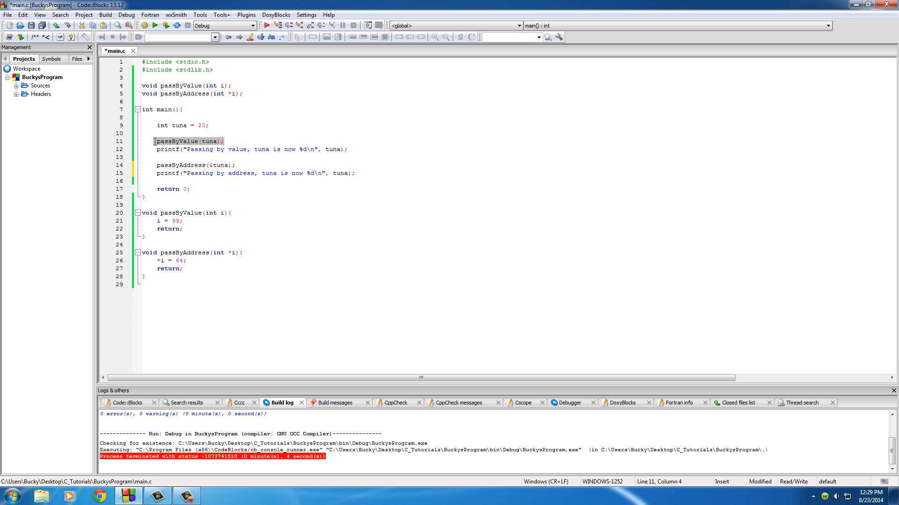
click(156, 149)
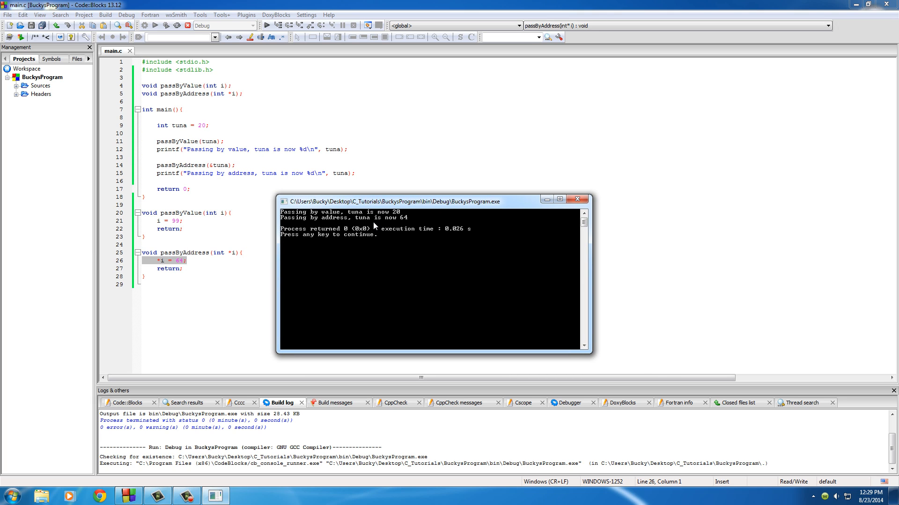
mouse_move(386, 219)
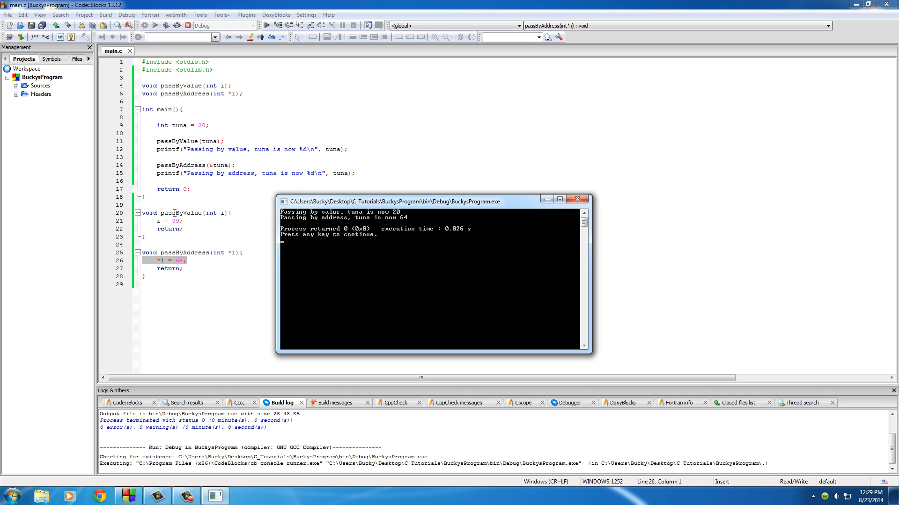
mouse_move(345, 223)
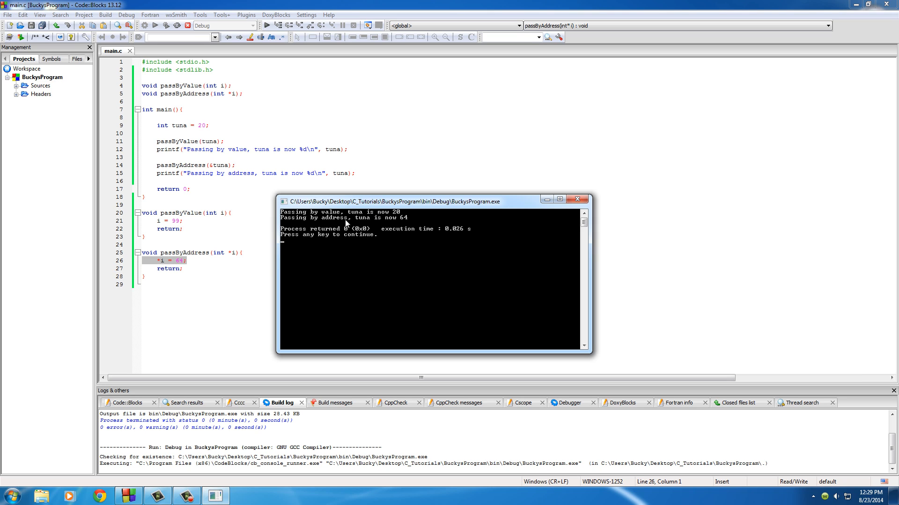
mouse_move(359, 224)
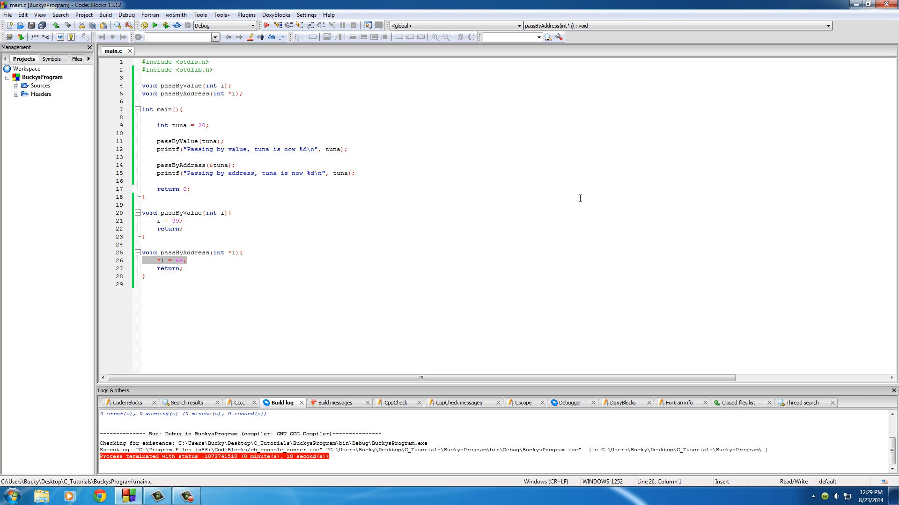
mouse_move(236, 198)
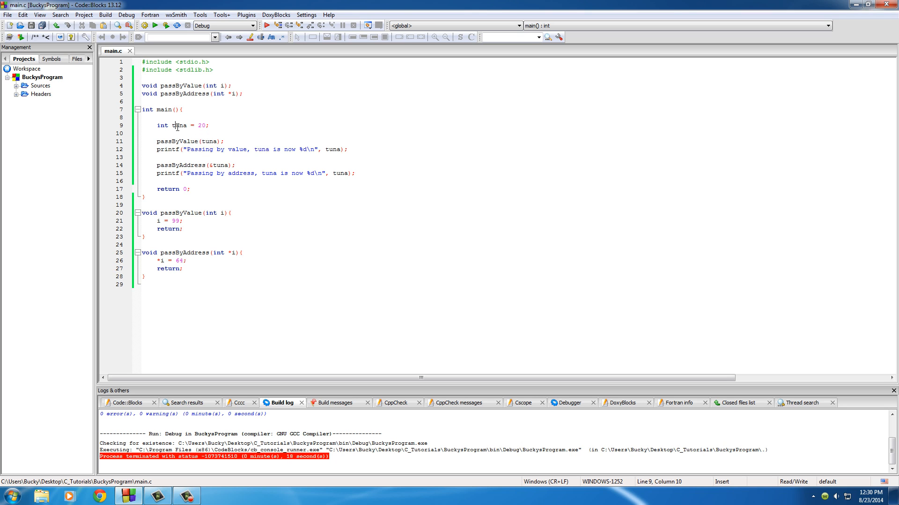
double_click(180, 124)
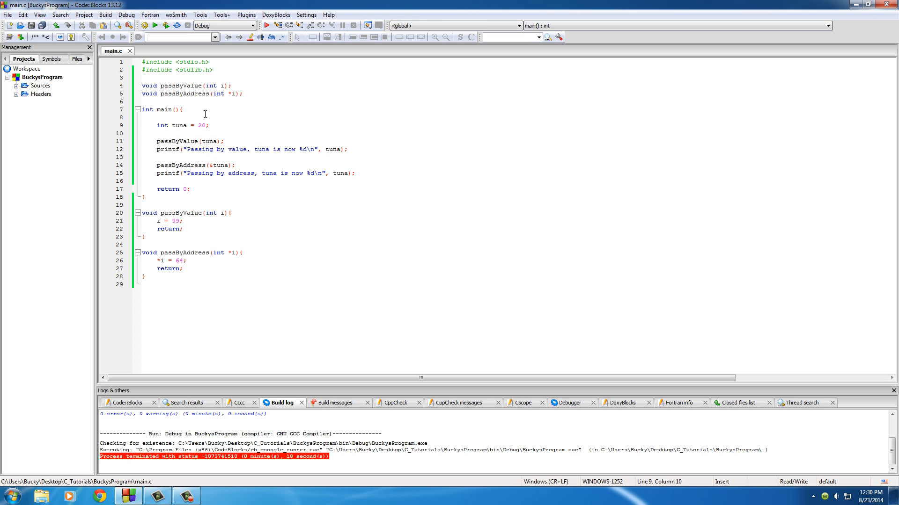
double_click(203, 125)
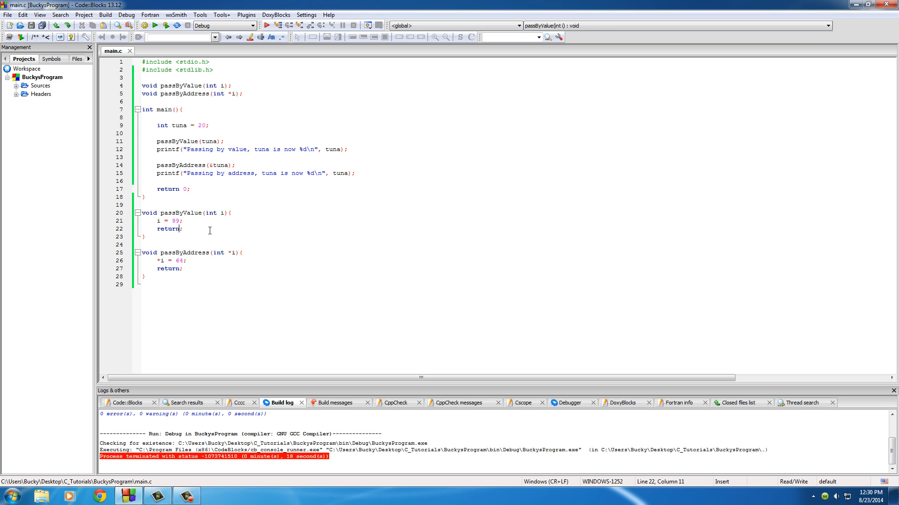
drag(156, 221, 183, 229)
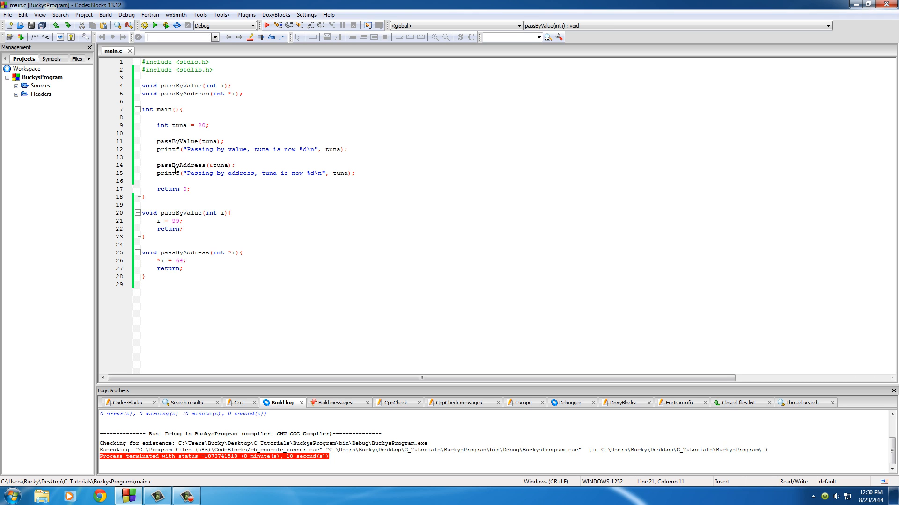
mouse_move(222, 215)
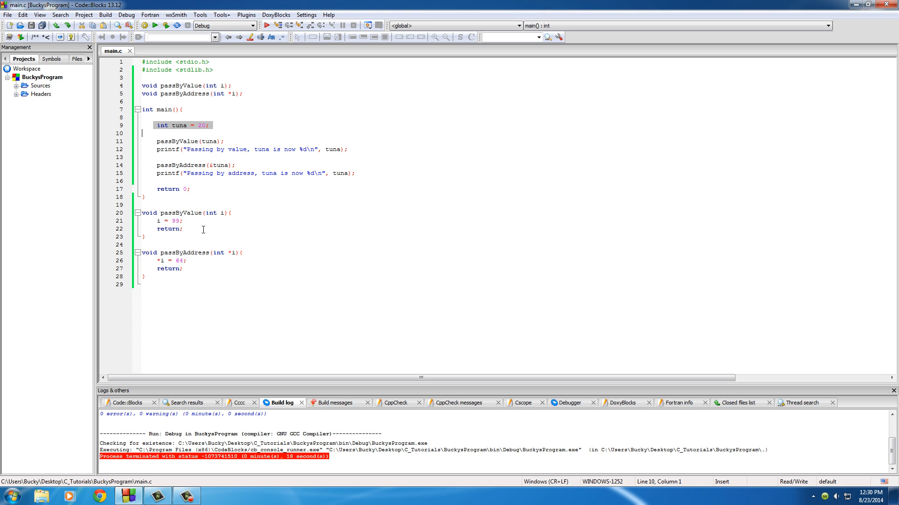
mouse_move(188, 141)
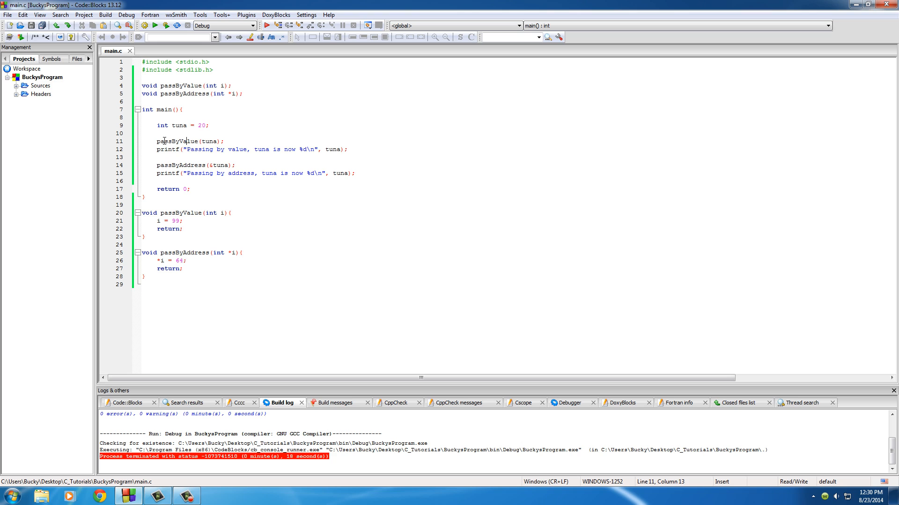
drag(156, 141, 224, 142)
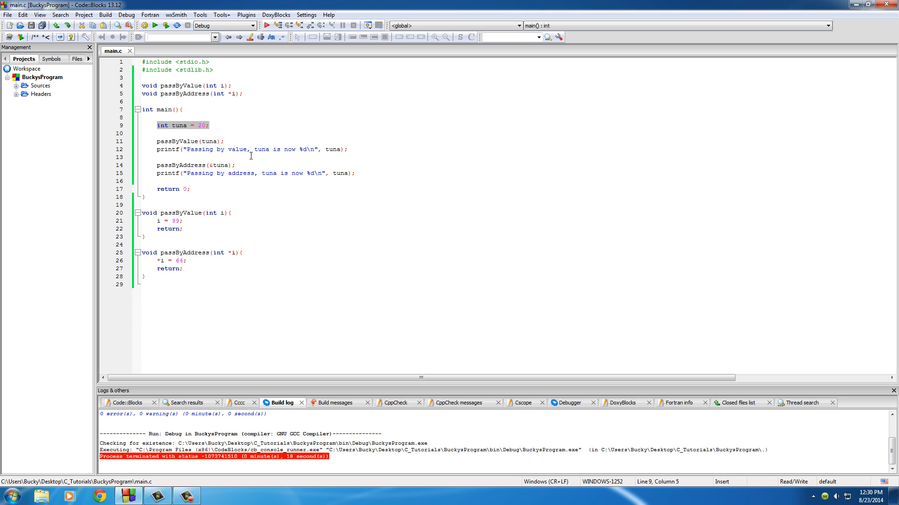
mouse_move(153, 228)
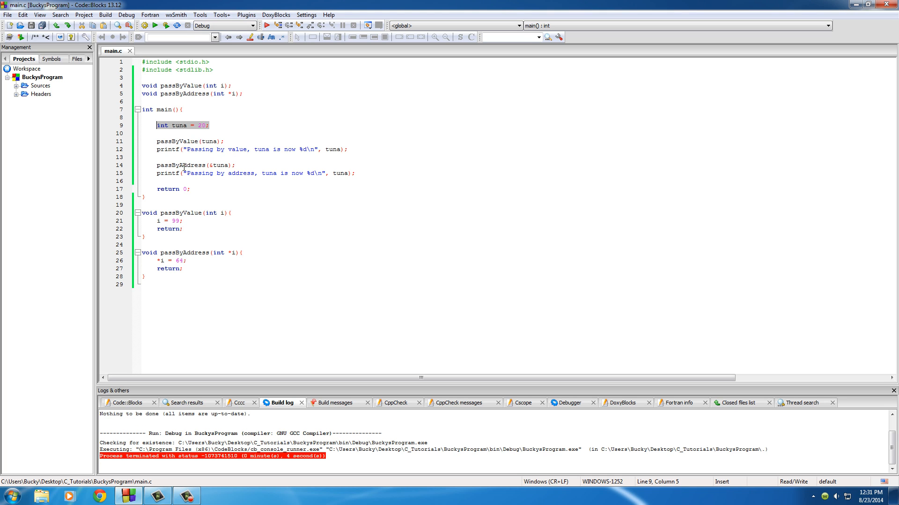
double_click(181, 165)
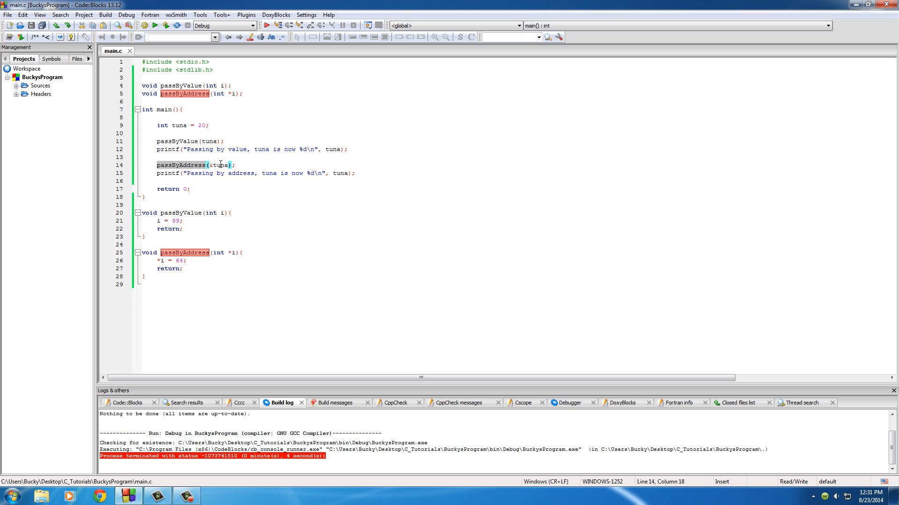
mouse_move(180, 125)
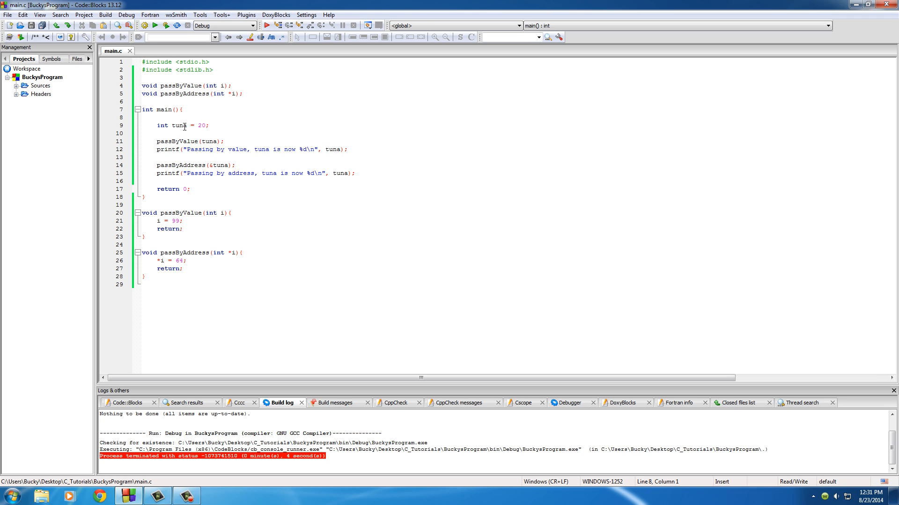
mouse_move(223, 136)
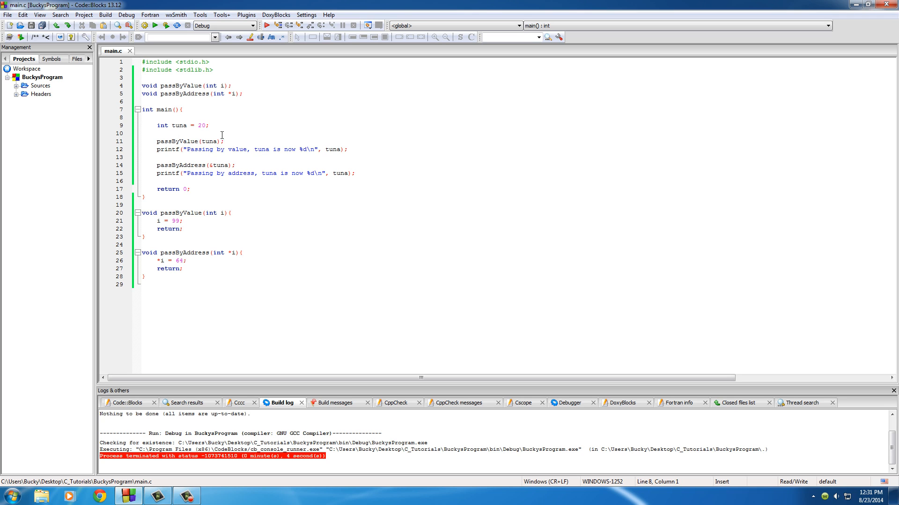
double_click(219, 164)
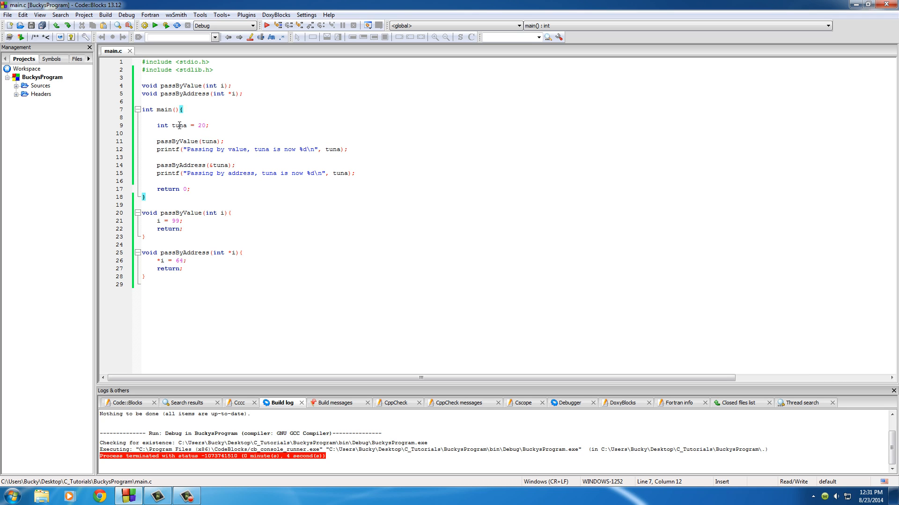
double_click(178, 125)
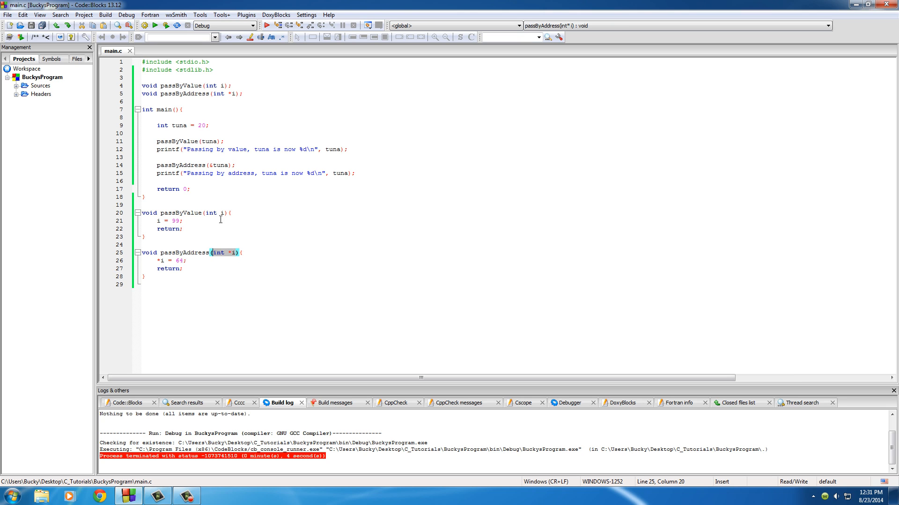
mouse_move(188, 261)
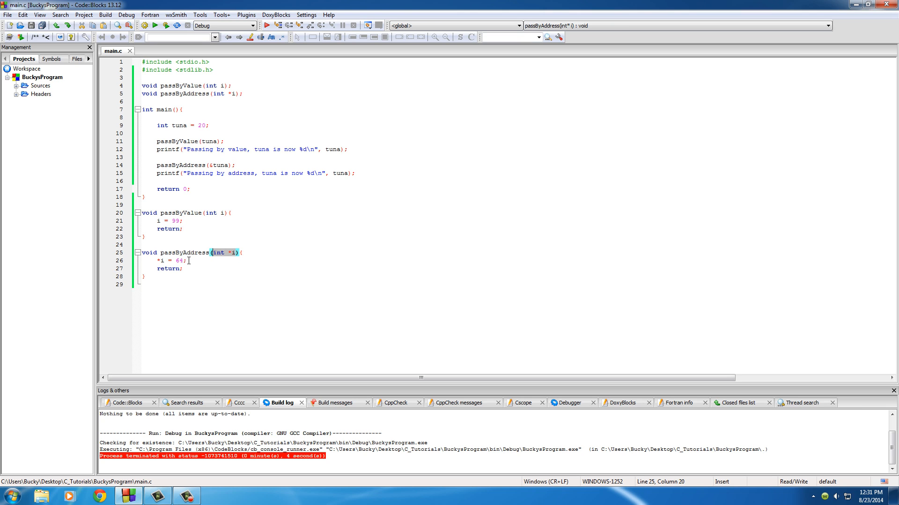
mouse_move(180, 123)
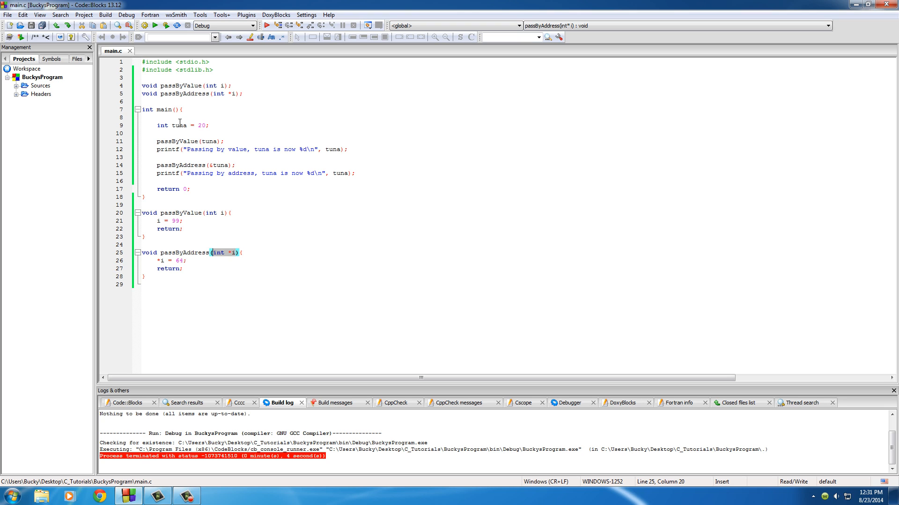
mouse_move(180, 124)
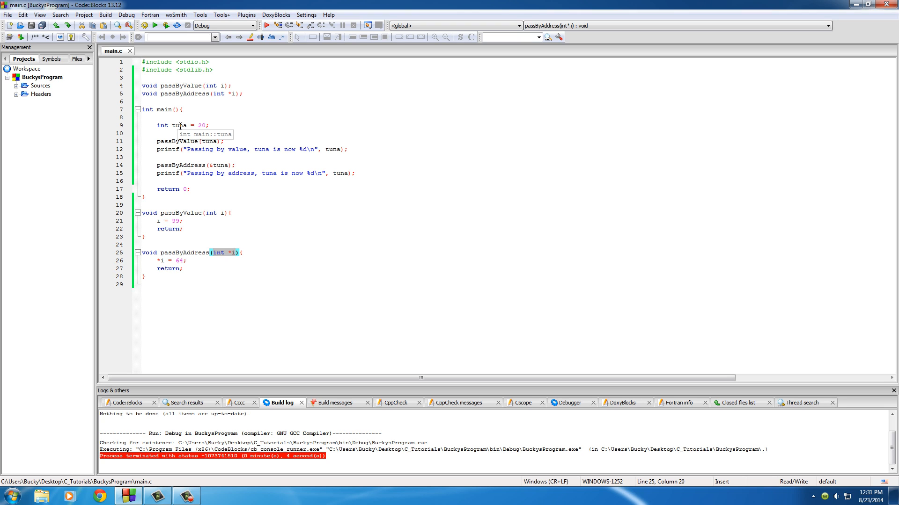
click(142, 245)
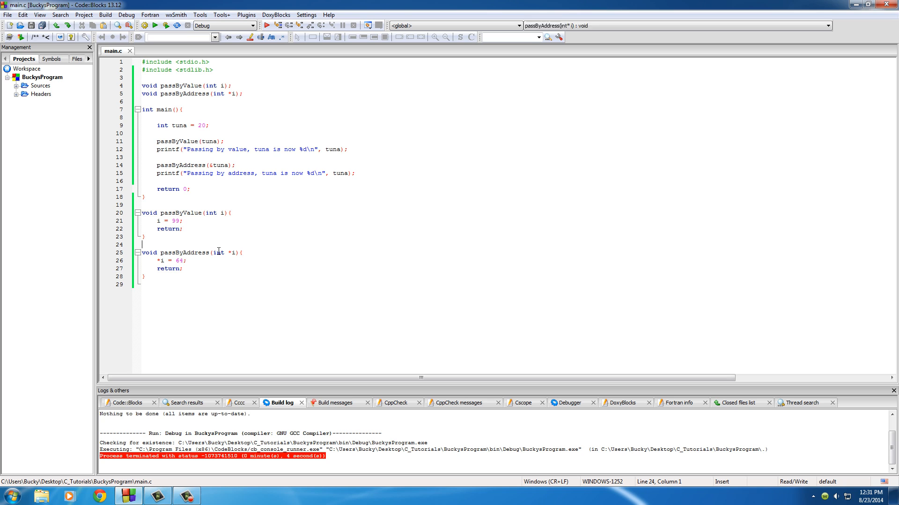
double_click(180, 126)
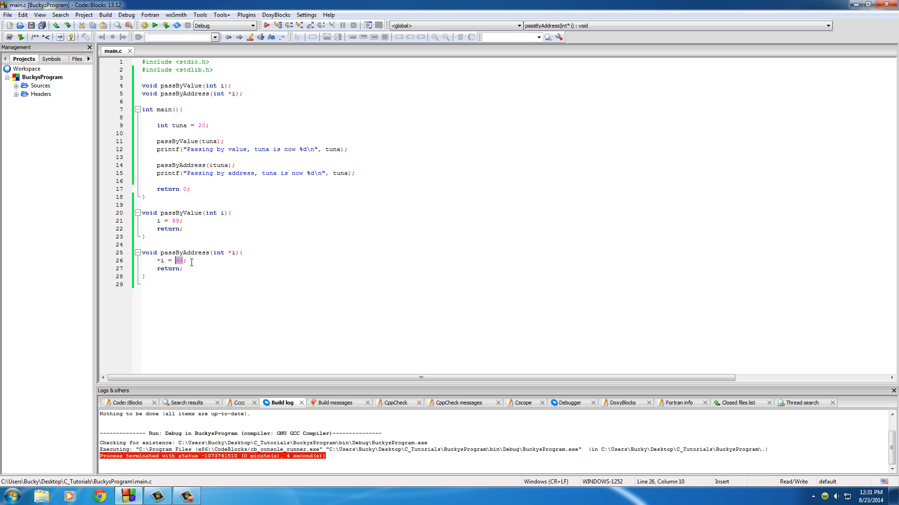
mouse_move(226, 166)
text(64)
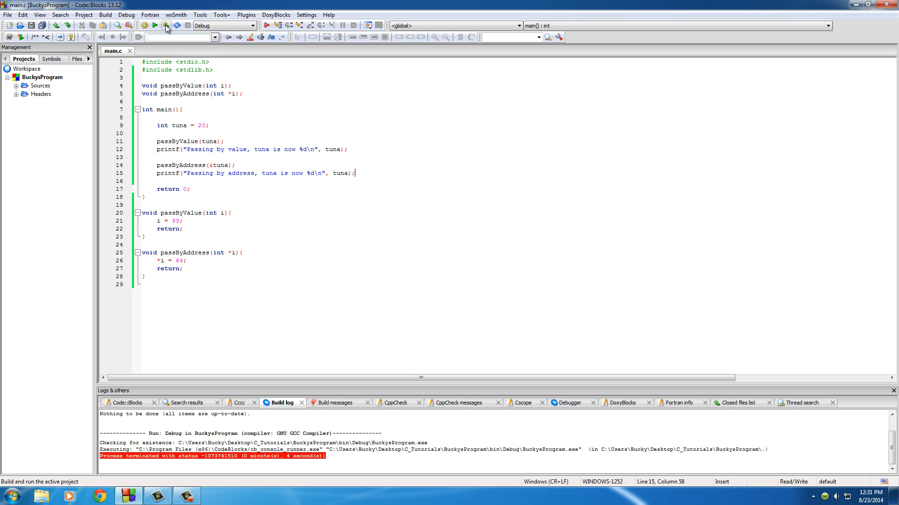
Step: Build and run, see tuna 20 by value and 64 by address, then close the console
click(166, 25)
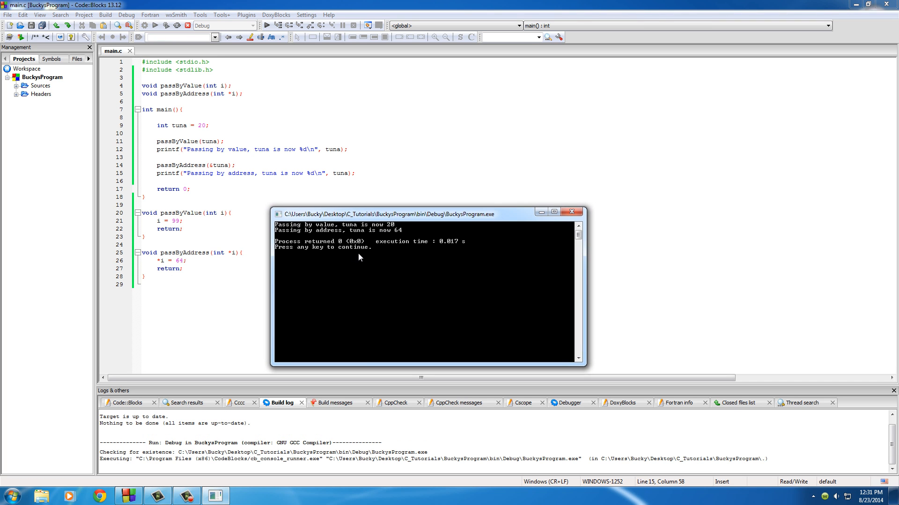
mouse_move(312, 236)
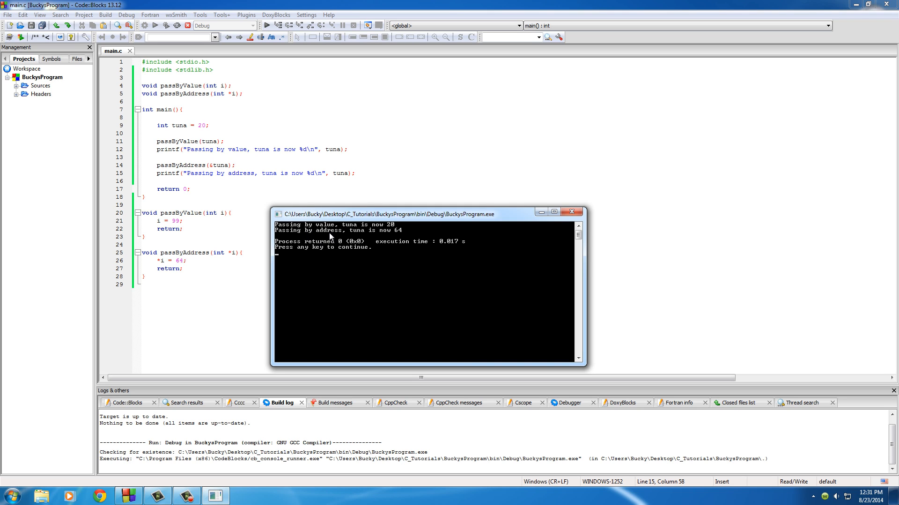
mouse_move(361, 239)
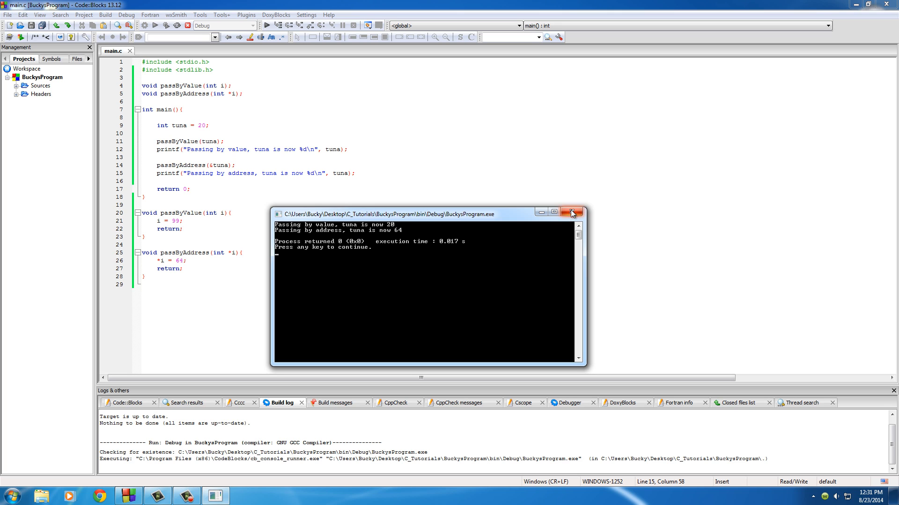
click(573, 213)
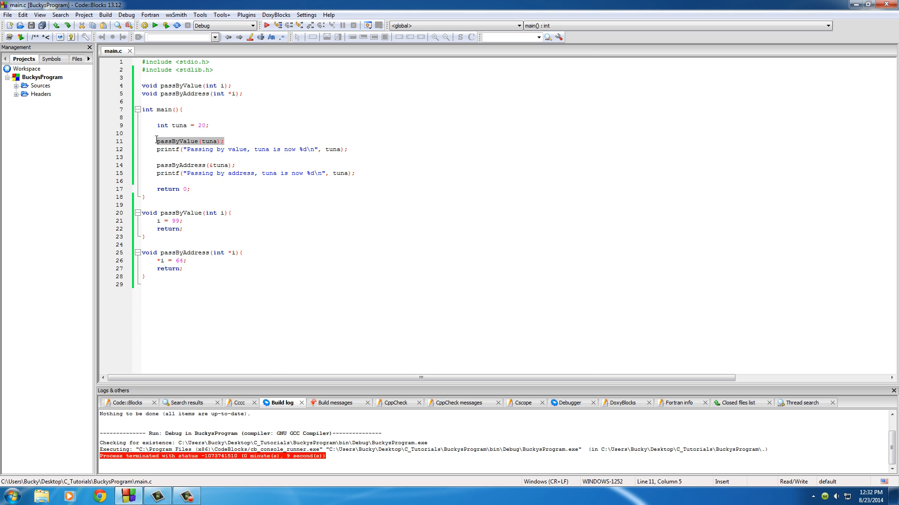
click(175, 165)
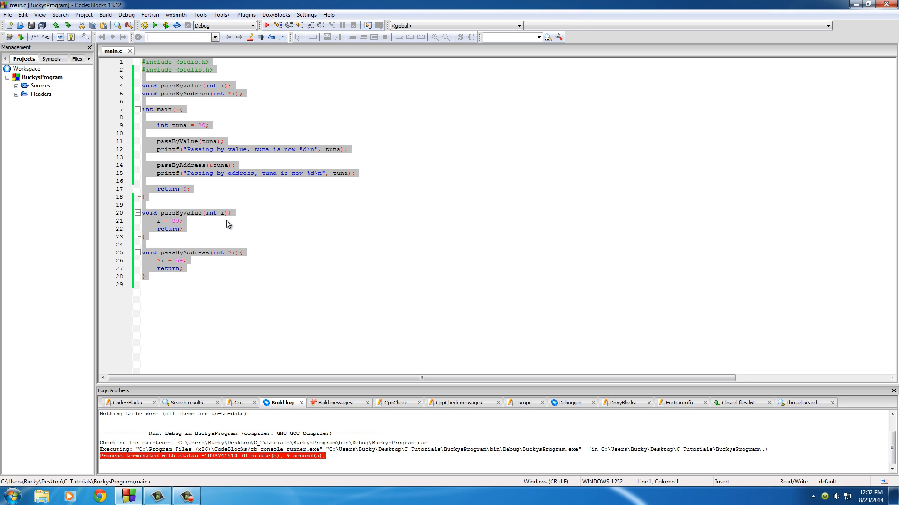
click(228, 237)
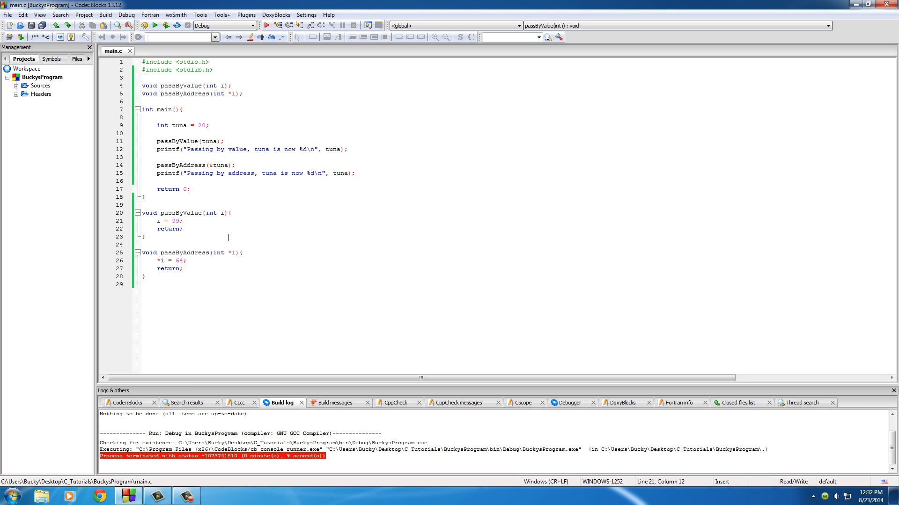